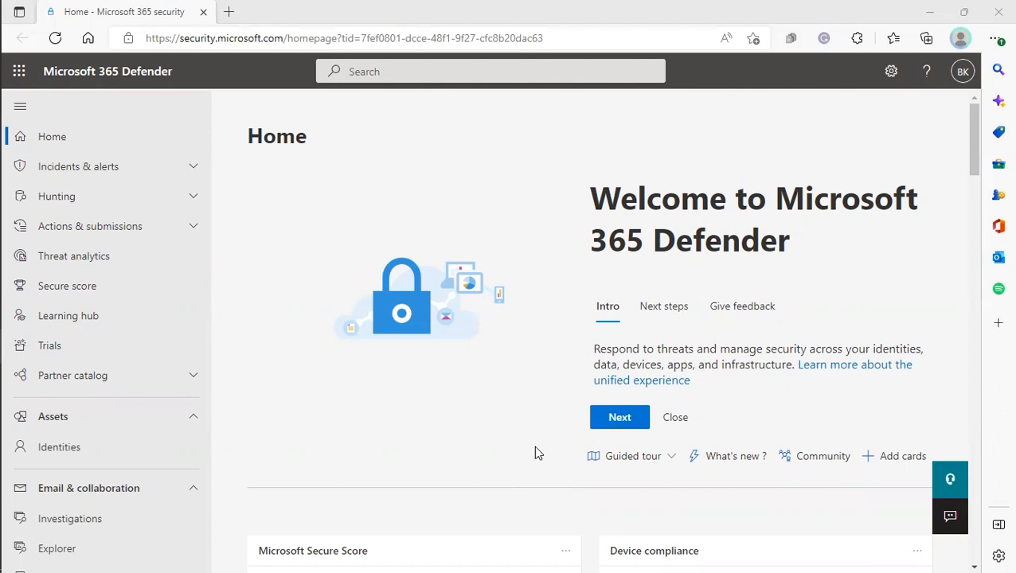
pyautogui.moveTo(551, 255)
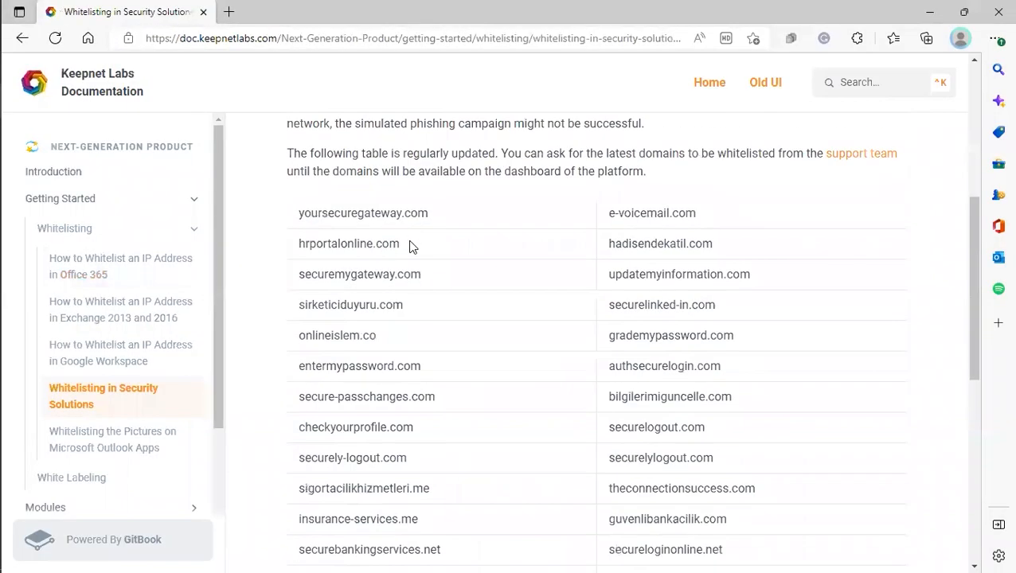
# Navigate through Policies & rules and Threat policies to the Safe Links policy list.
pyautogui.scroll(-3)
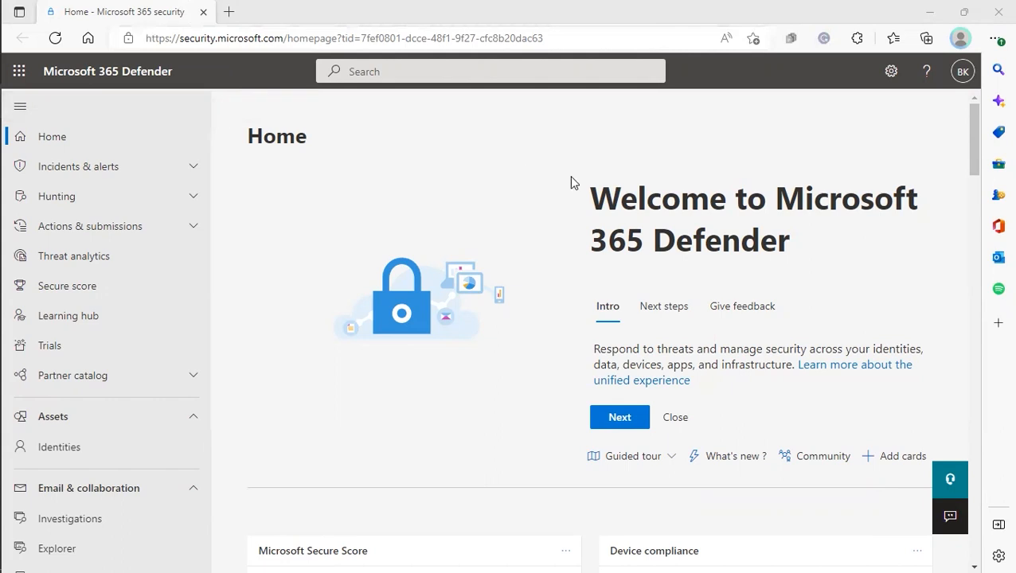
pyautogui.moveTo(470, 217)
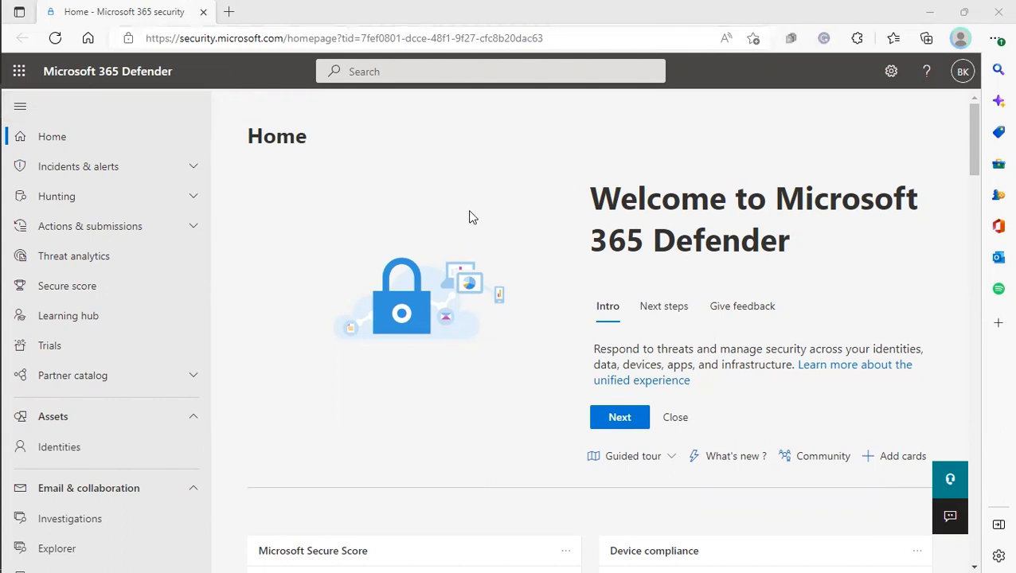
pyautogui.scroll(-3)
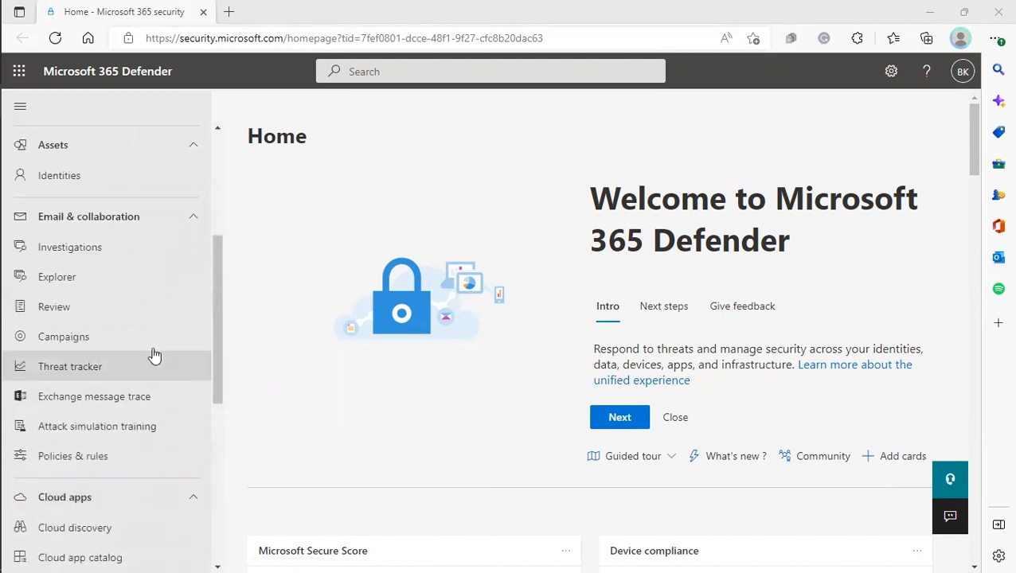
pyautogui.click(73, 455)
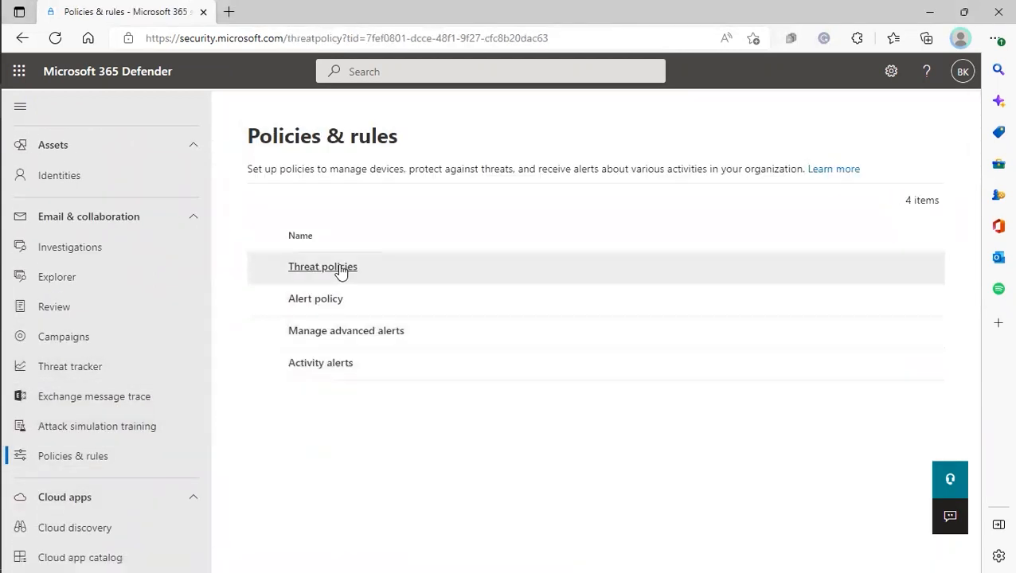
pyautogui.click(321, 267)
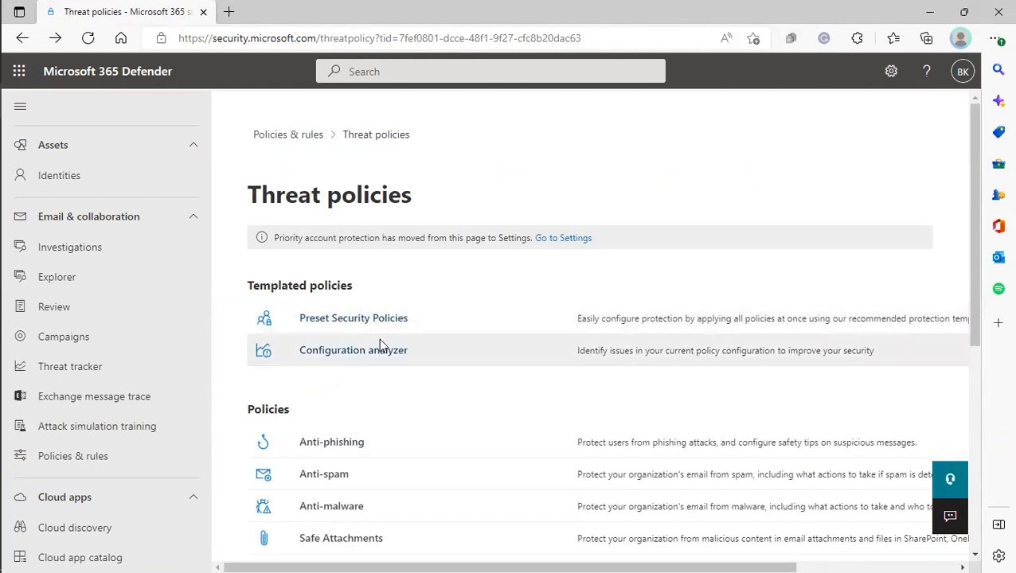
pyautogui.scroll(-3)
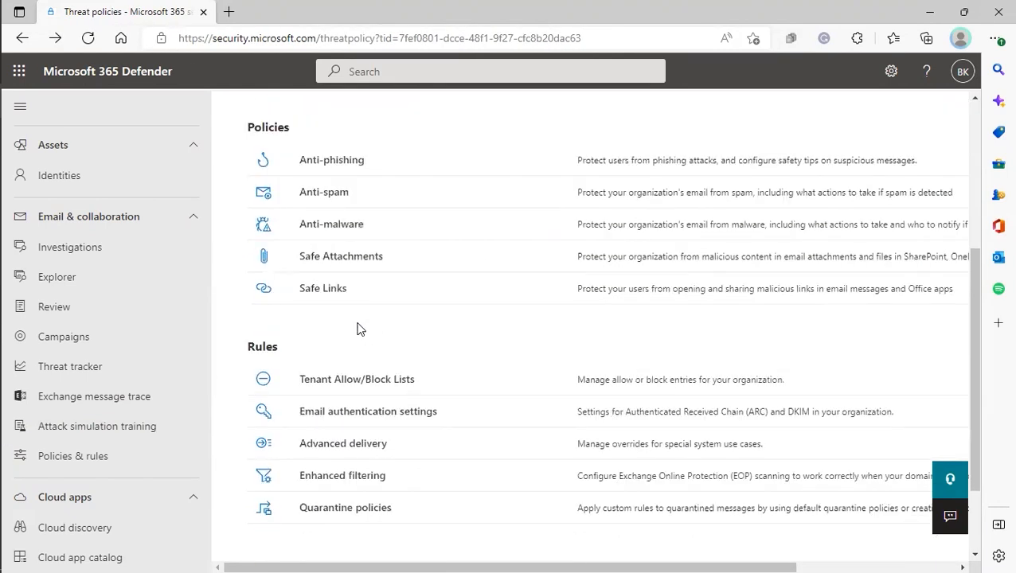
pyautogui.click(321, 286)
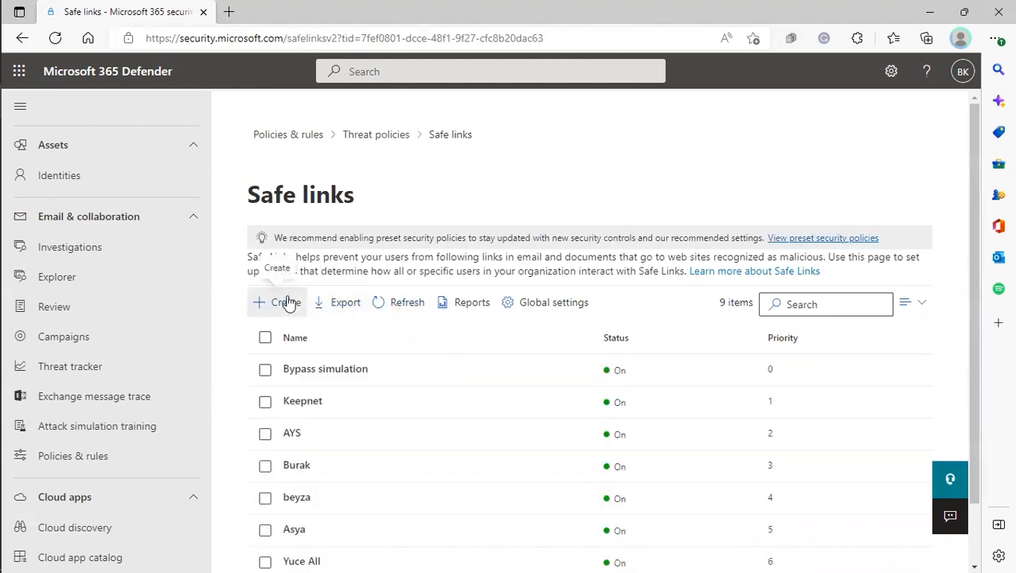
# Create a Safe Links policy named 'Platform Safe Links' targeting the yecon.org domain.
pyautogui.click(277, 302)
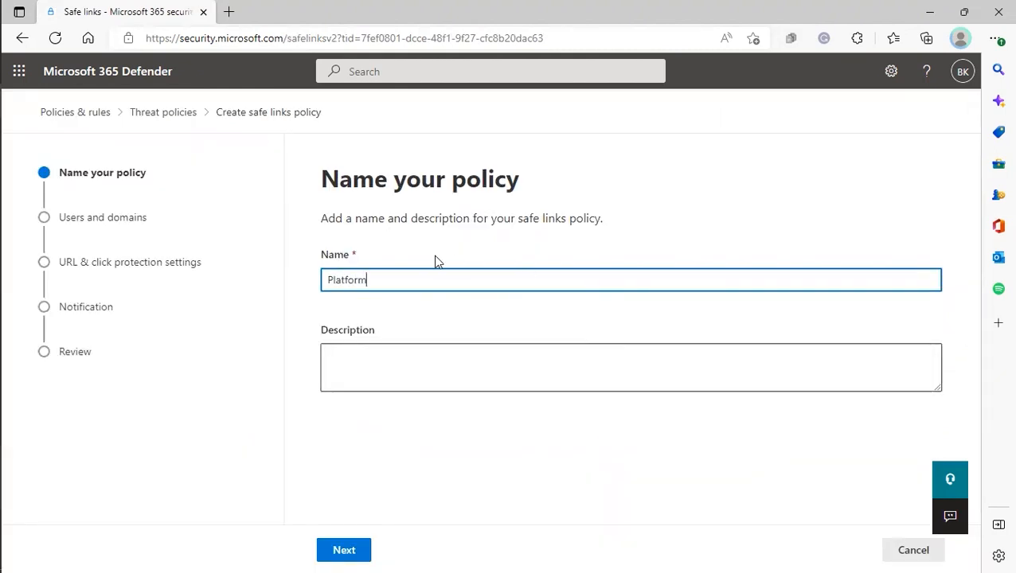
pyautogui.write('Safe Links')
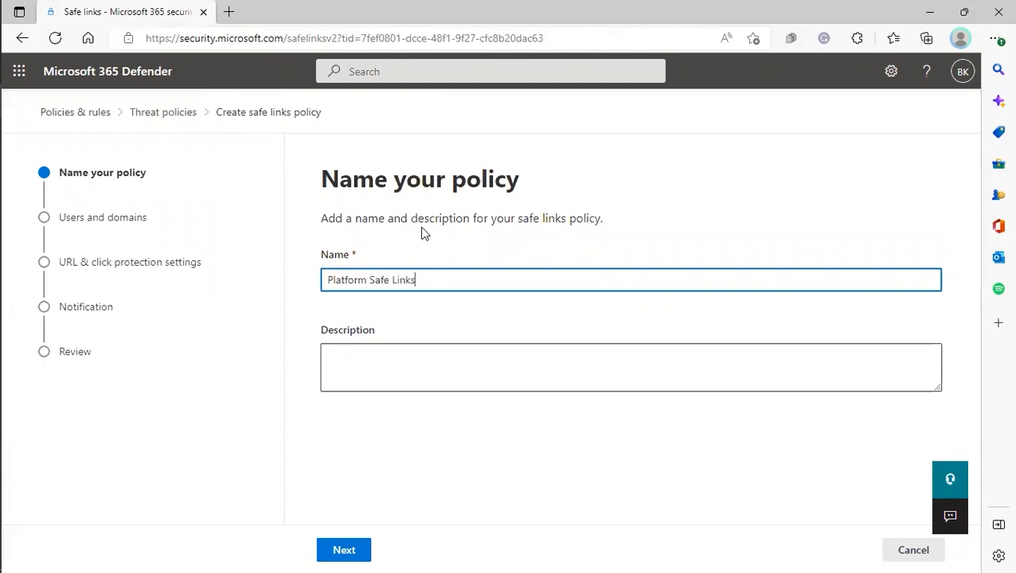
pyautogui.click(343, 550)
pyautogui.write('yecon.org')
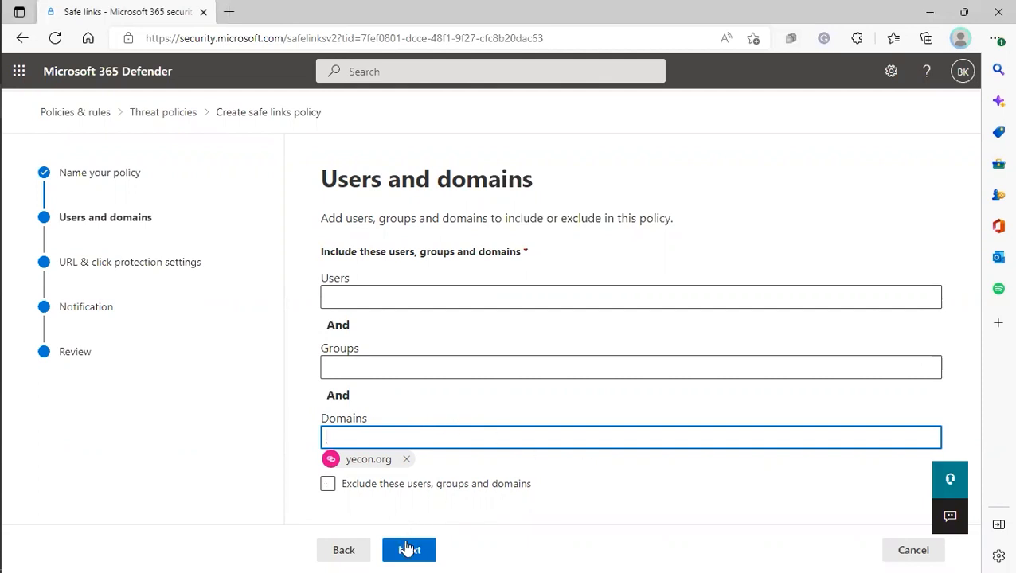
pyautogui.click(407, 551)
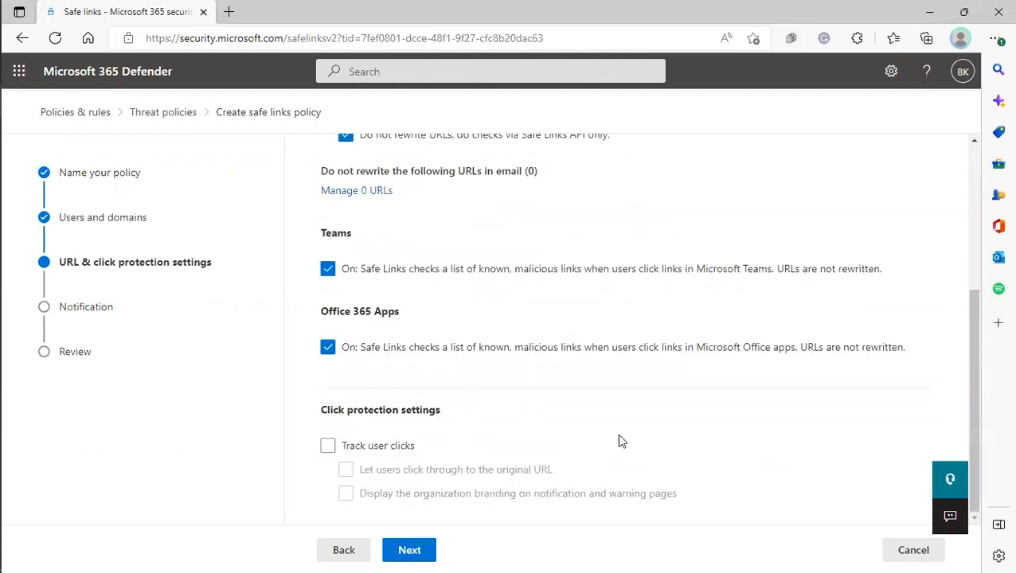
# Leave Track user clicks off and open the empty do-not-rewrite URL list.
pyautogui.click(328, 446)
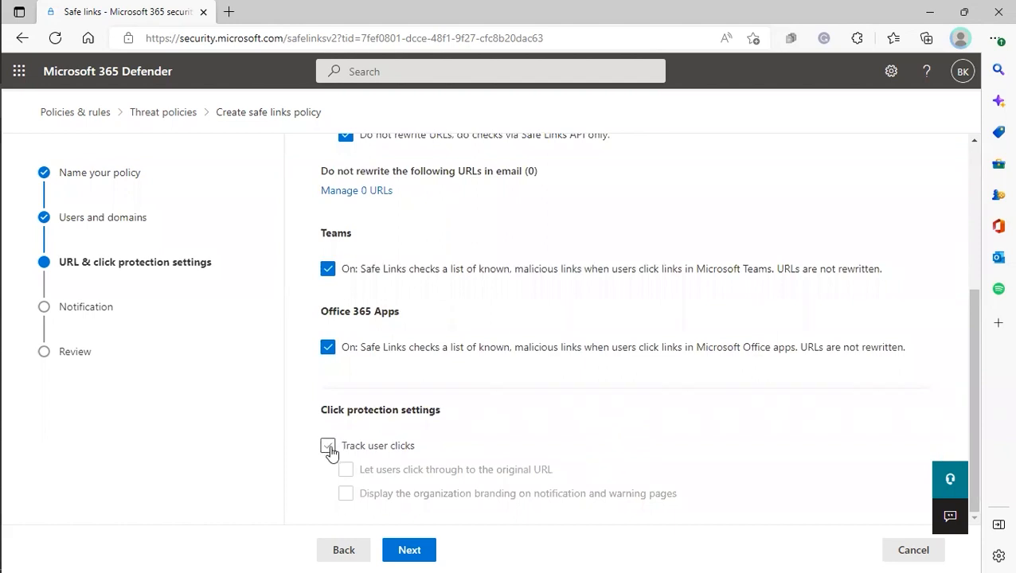
pyautogui.click(328, 446)
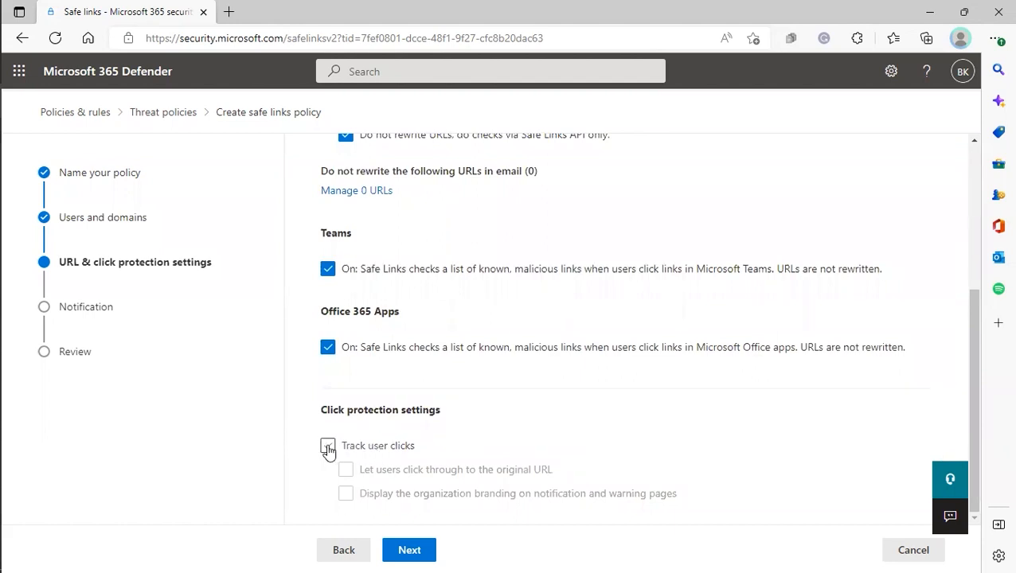
pyautogui.scroll(3)
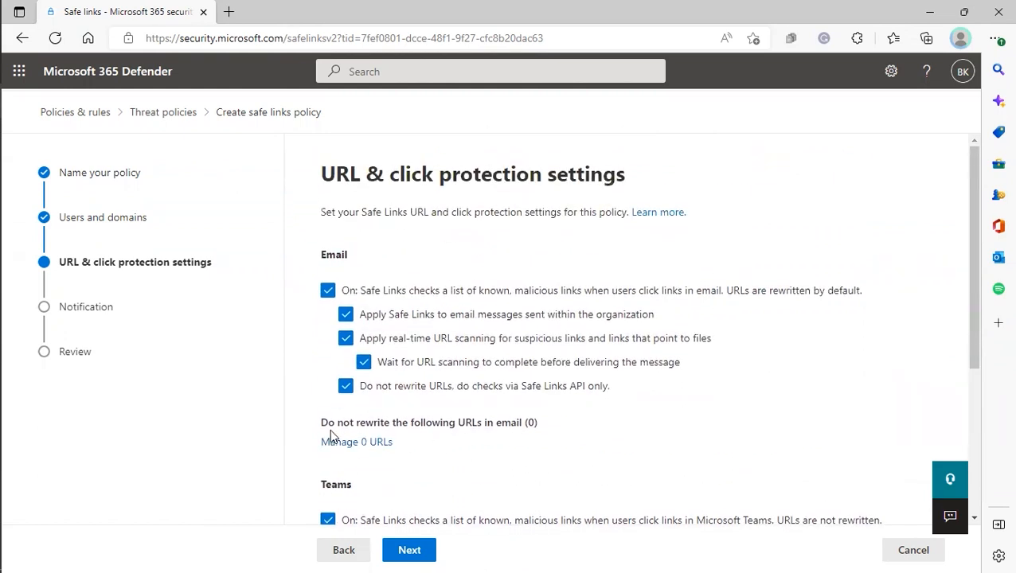
pyautogui.moveTo(357, 442)
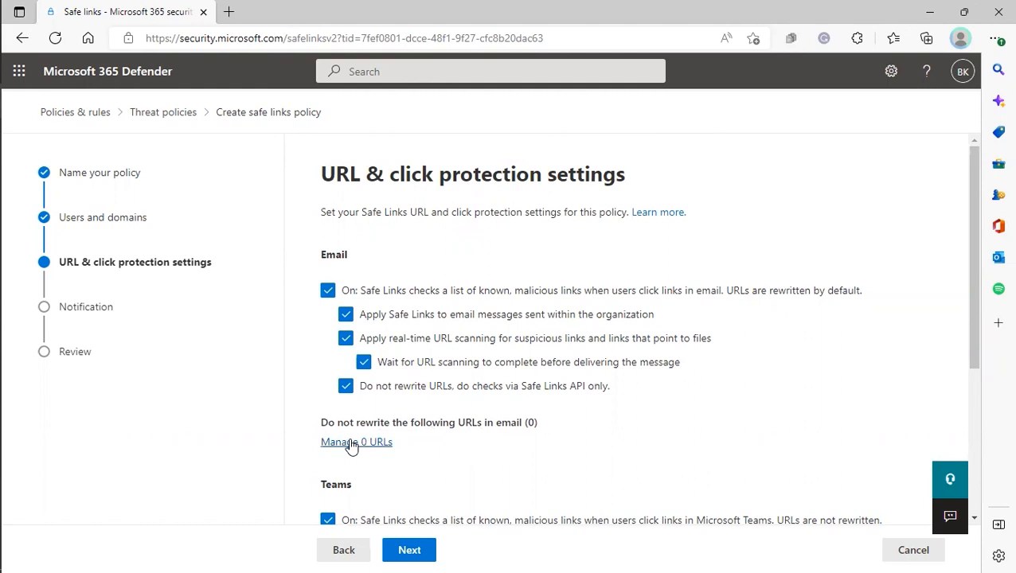
pyautogui.click(356, 442)
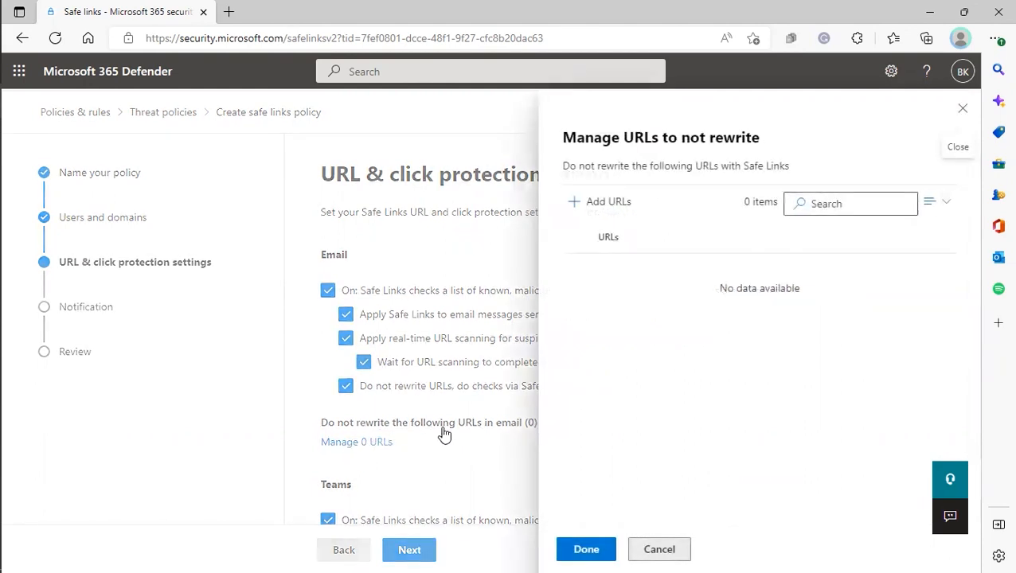
# Add the 14 phishing-simulation domains to the do-not-rewrite list and return to URL protection settings.
pyautogui.click(598, 200)
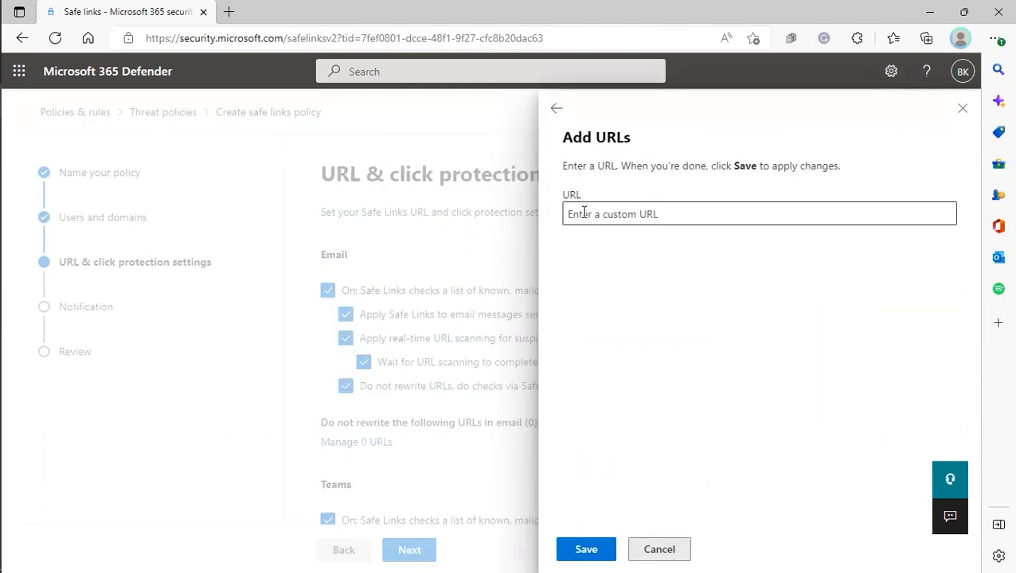
pyautogui.click(756, 213)
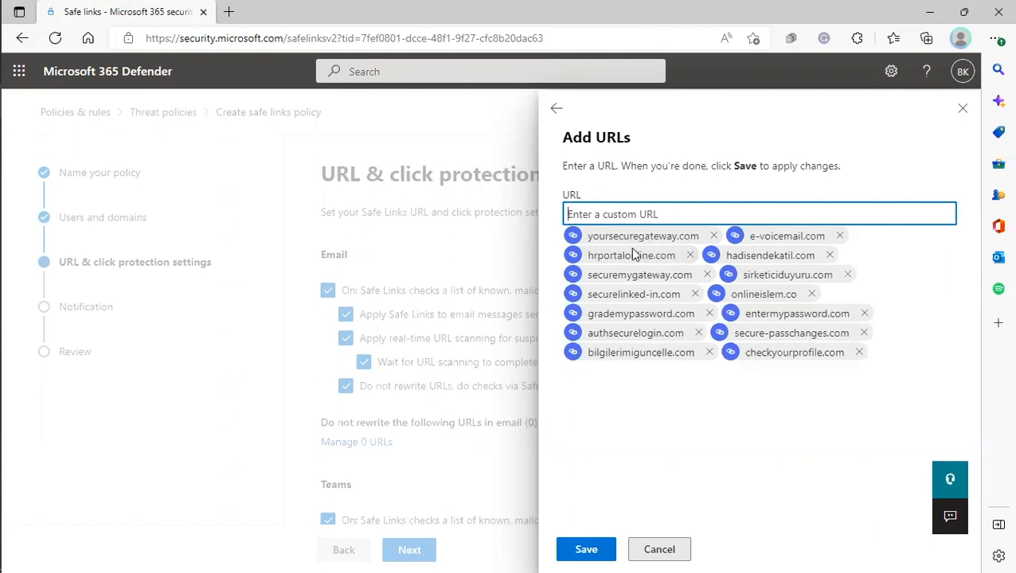
pyautogui.moveTo(624, 331)
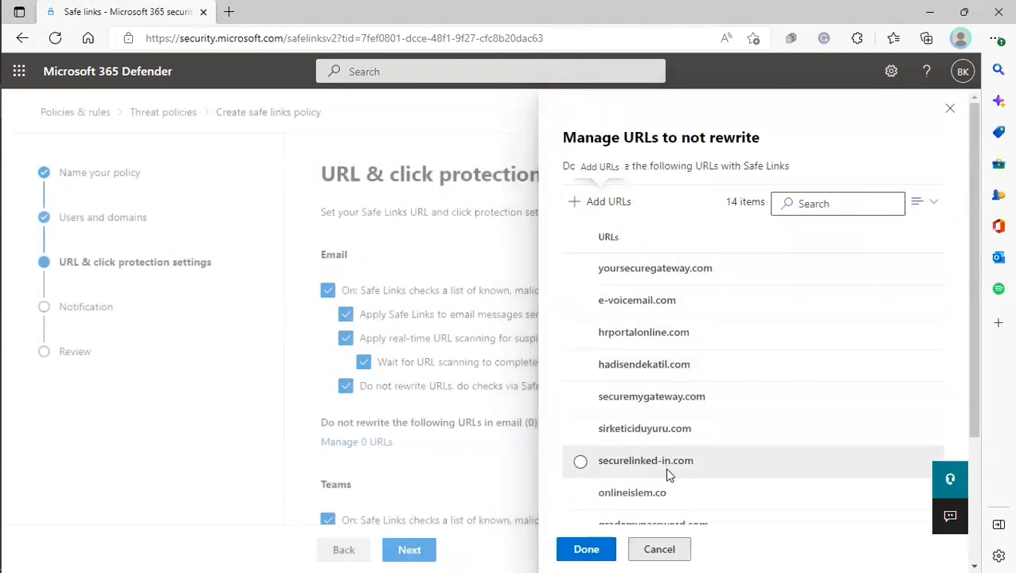
pyautogui.scroll(-3)
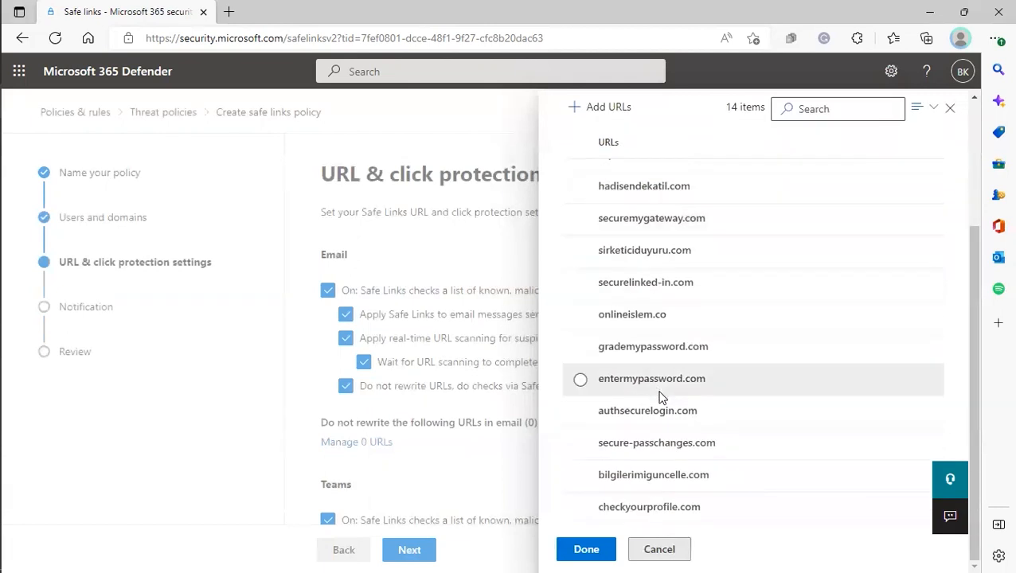
pyautogui.click(586, 549)
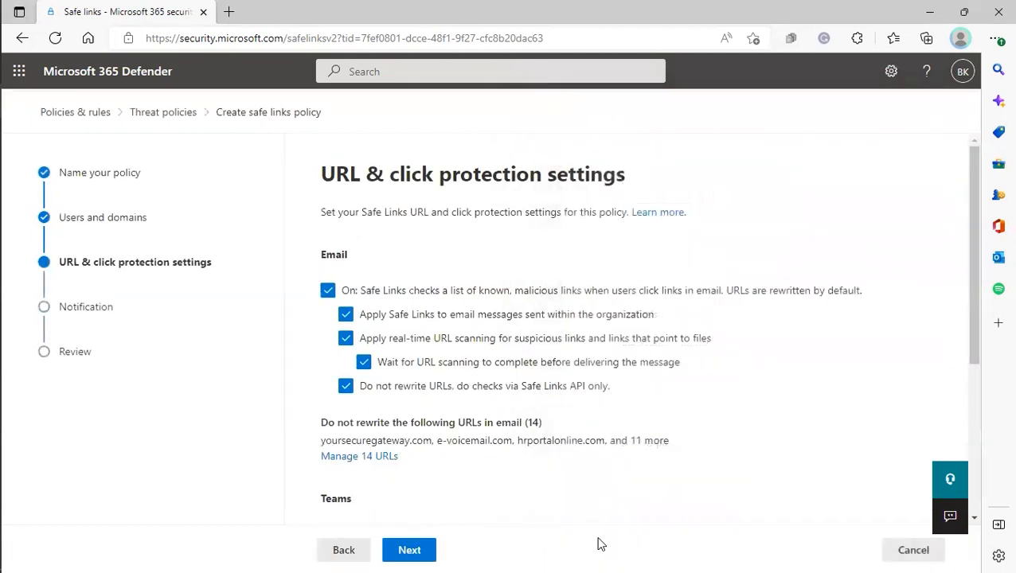
# Keep click tracking off and the default notification text, proceeding to review.
pyautogui.scroll(-3)
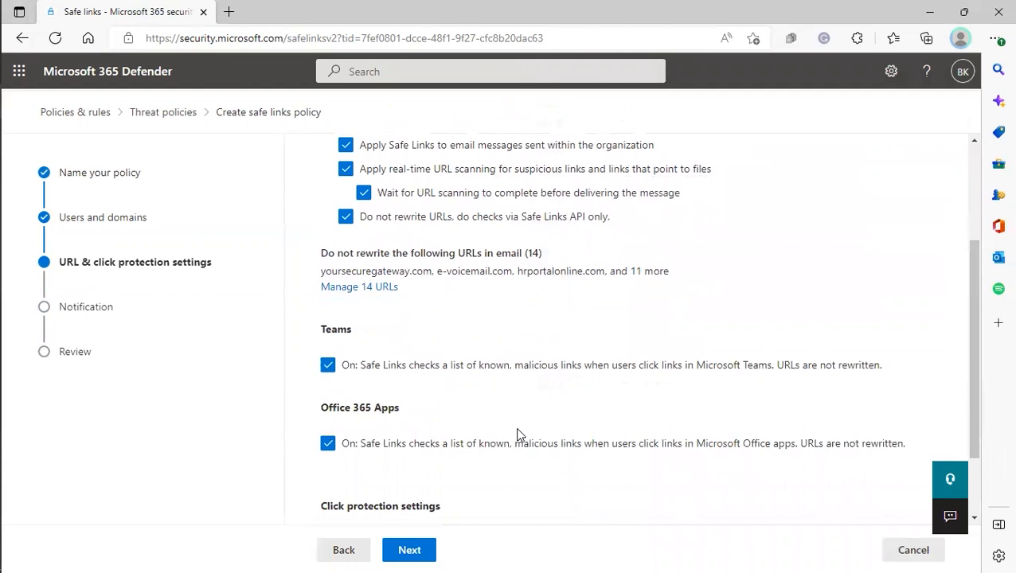
pyautogui.scroll(-3)
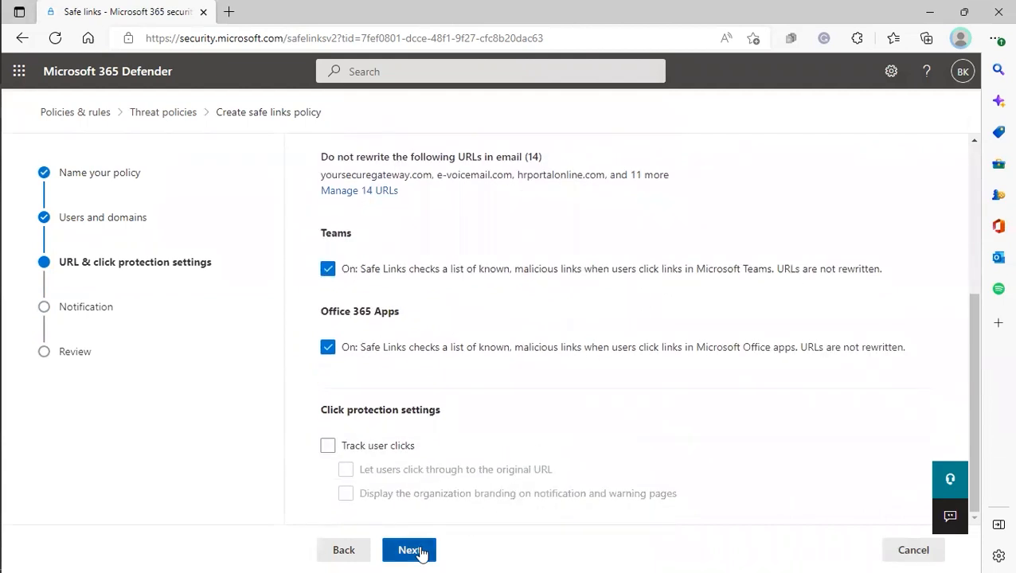
pyautogui.click(409, 551)
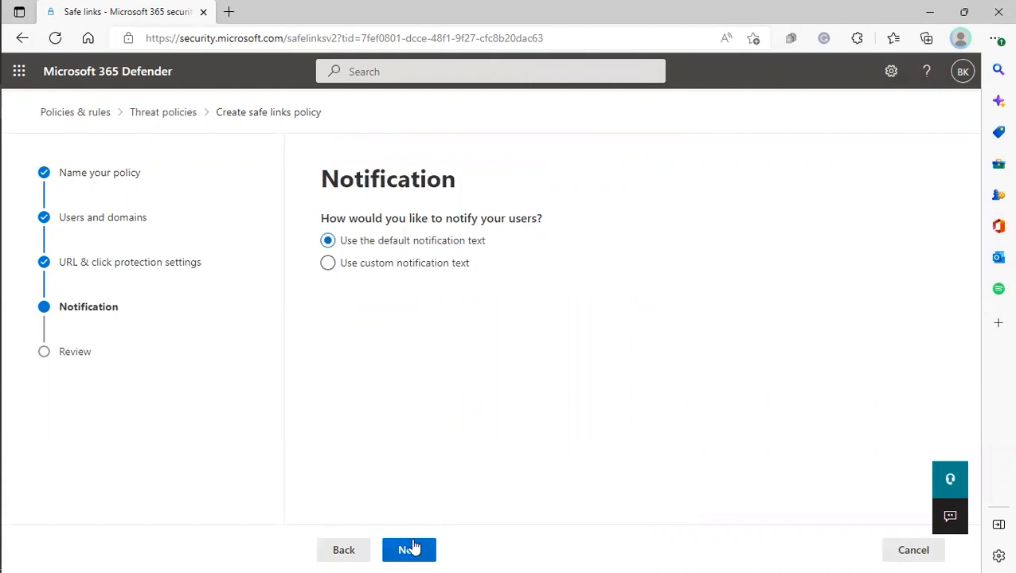
pyautogui.click(409, 551)
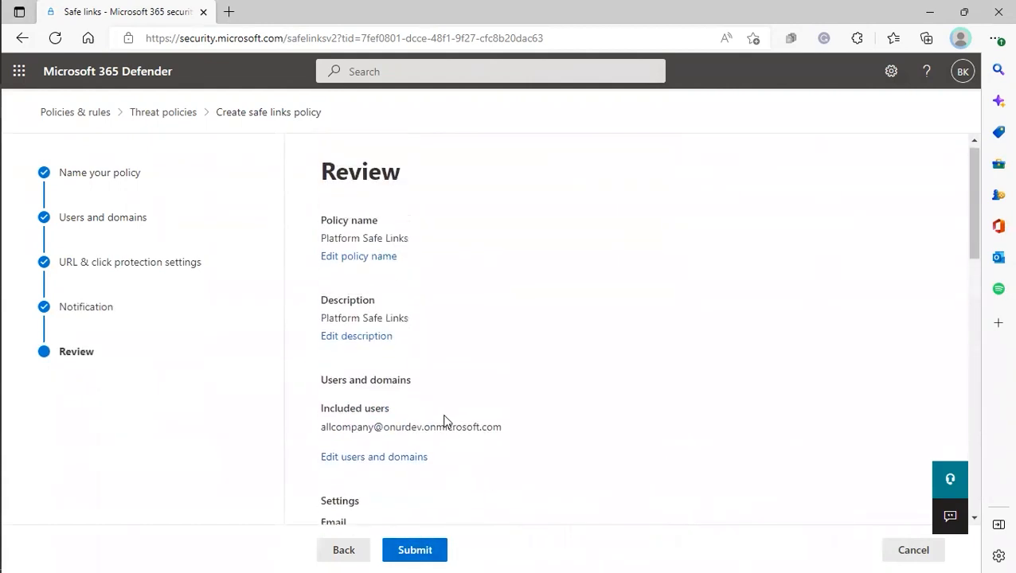
# Review the settings, submit the Platform Safe Links policy and return to the policy list.
pyautogui.scroll(-3)
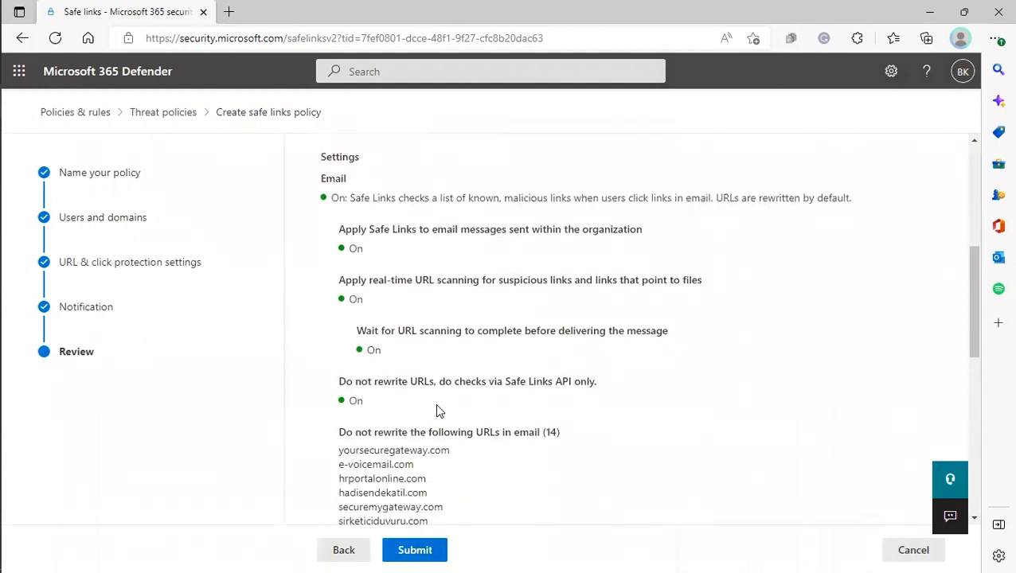
pyautogui.scroll(-3)
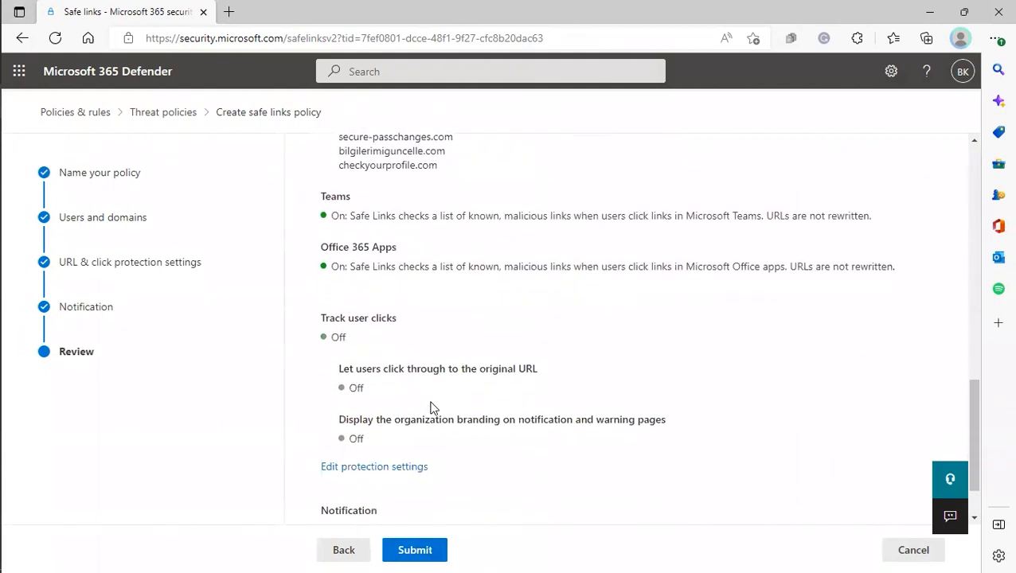
pyautogui.scroll(-3)
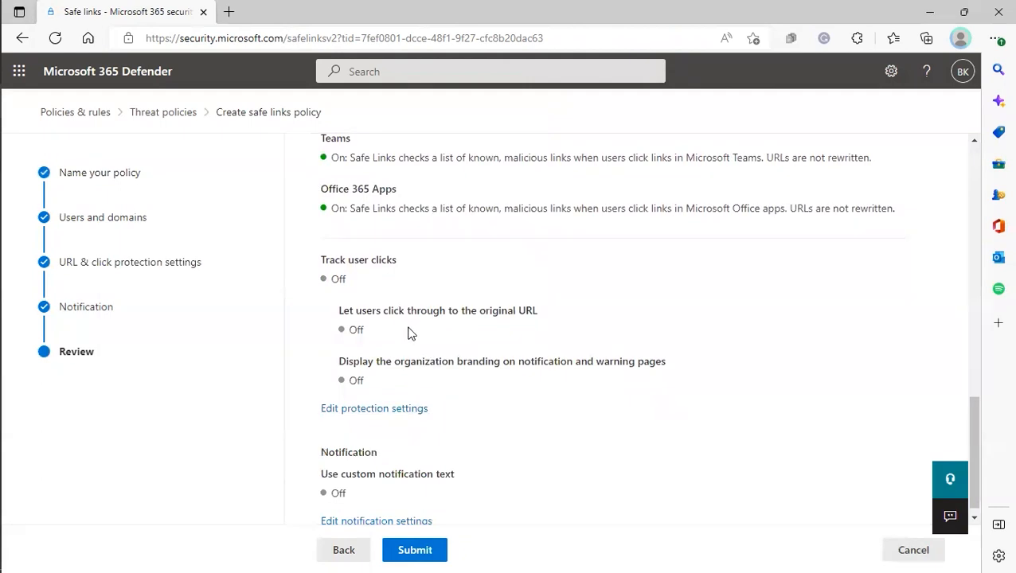
pyautogui.click(414, 549)
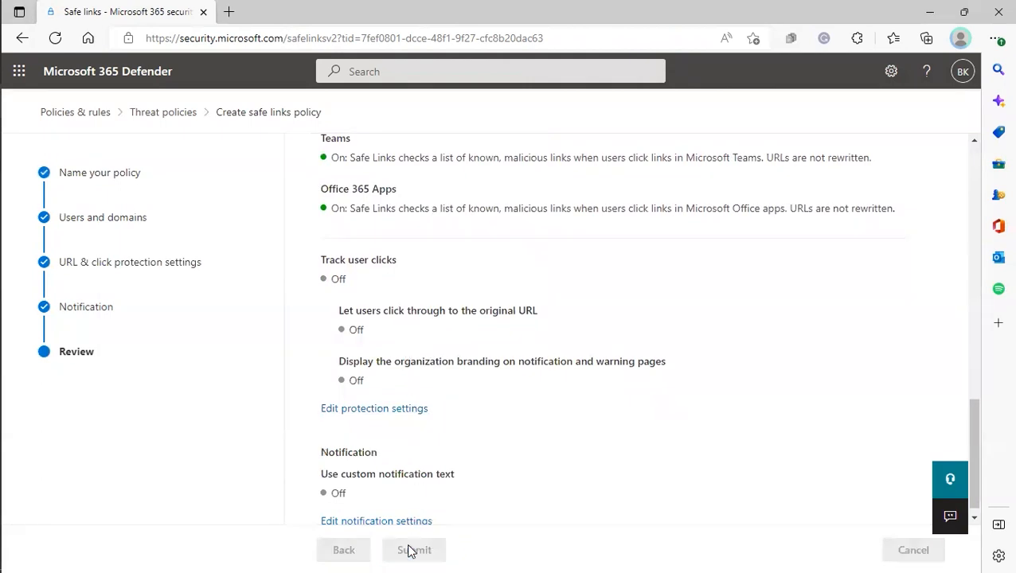
pyautogui.click(414, 549)
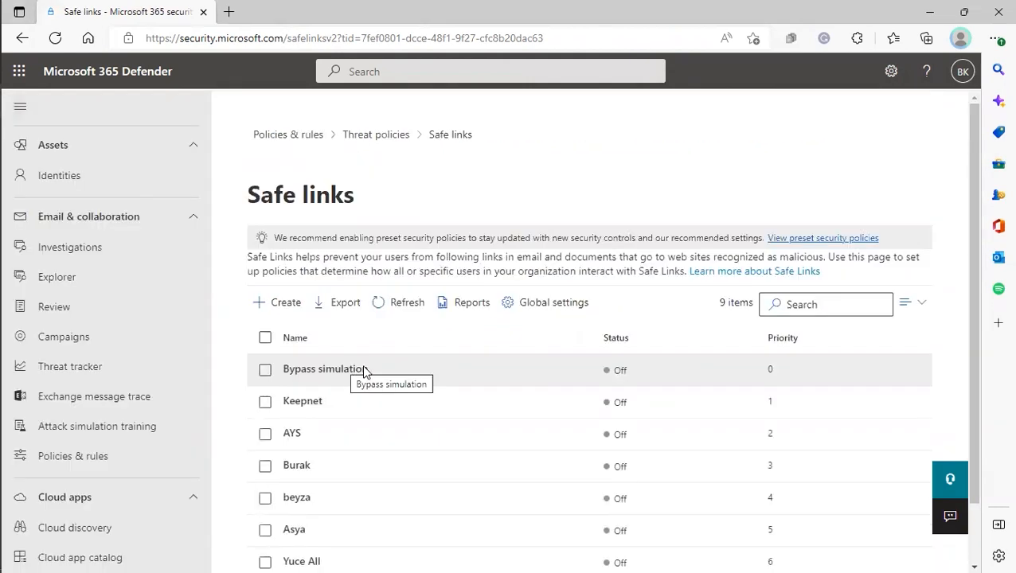
pyautogui.moveTo(379, 379)
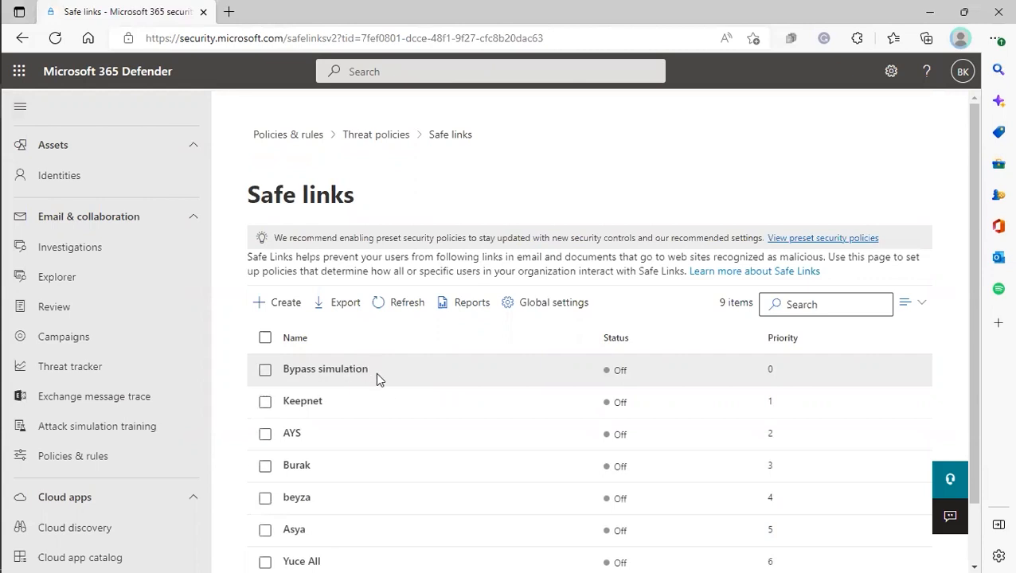
pyautogui.moveTo(406, 433)
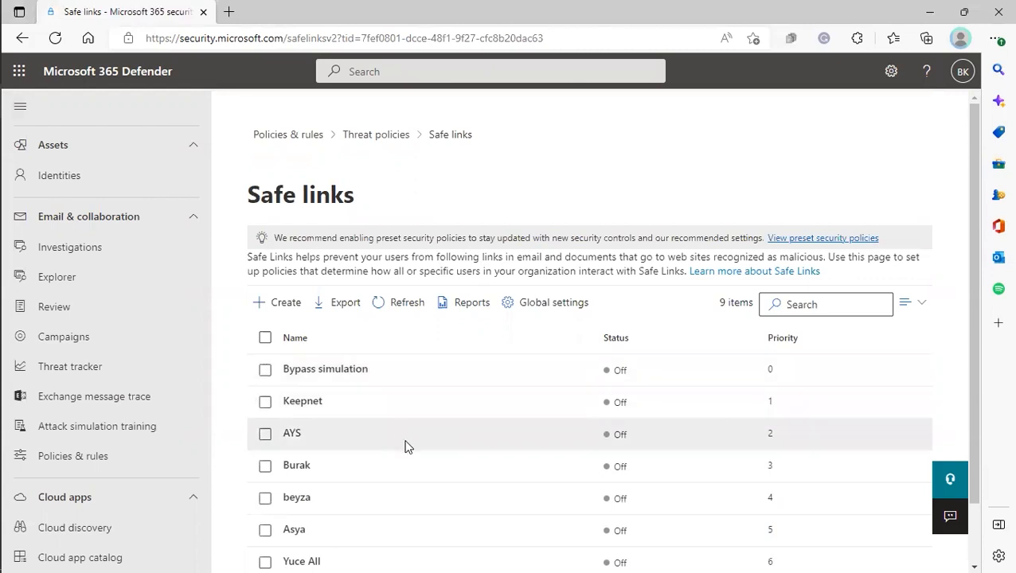
pyautogui.moveTo(379, 369)
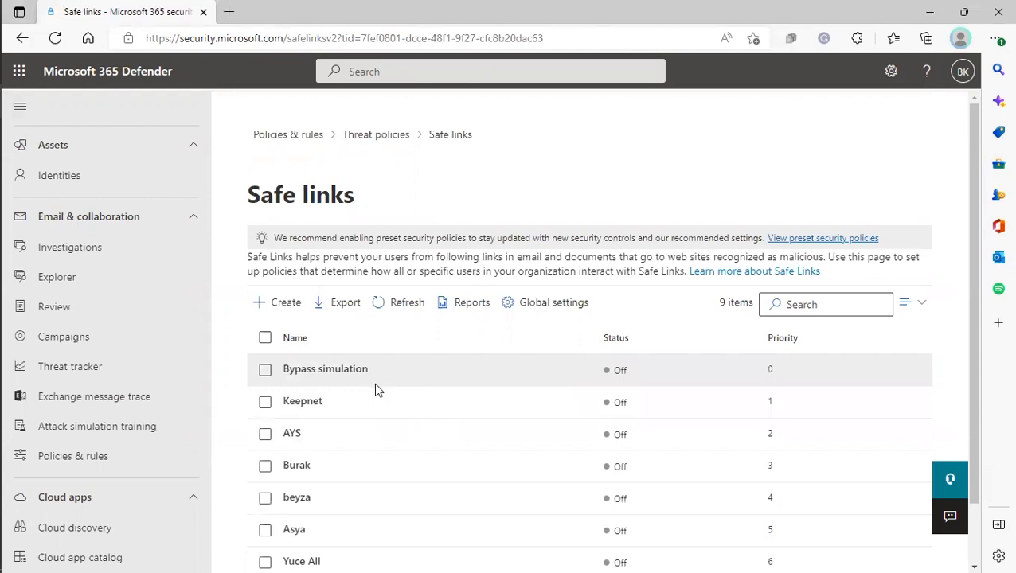